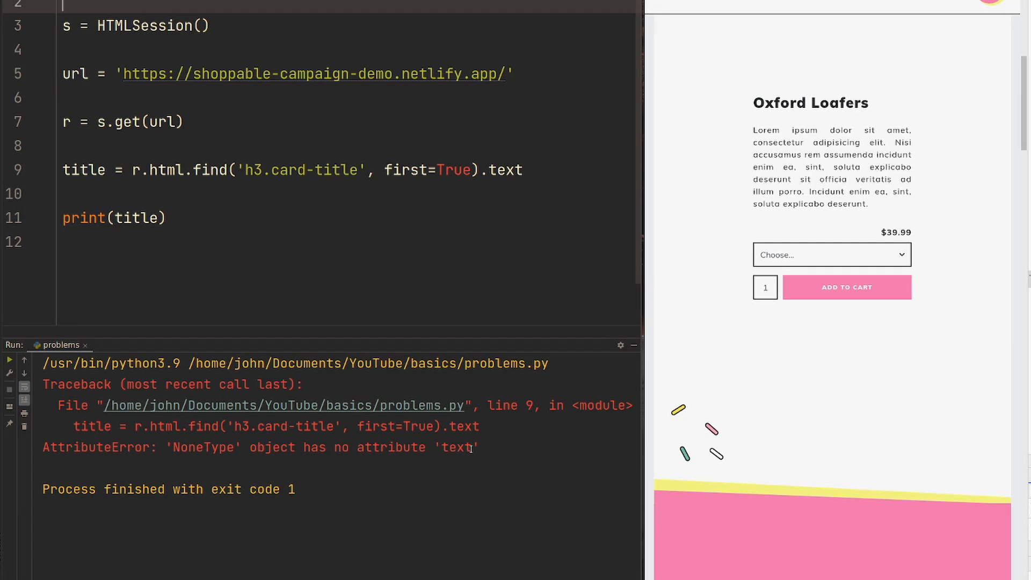
mouse_move(546, 279)
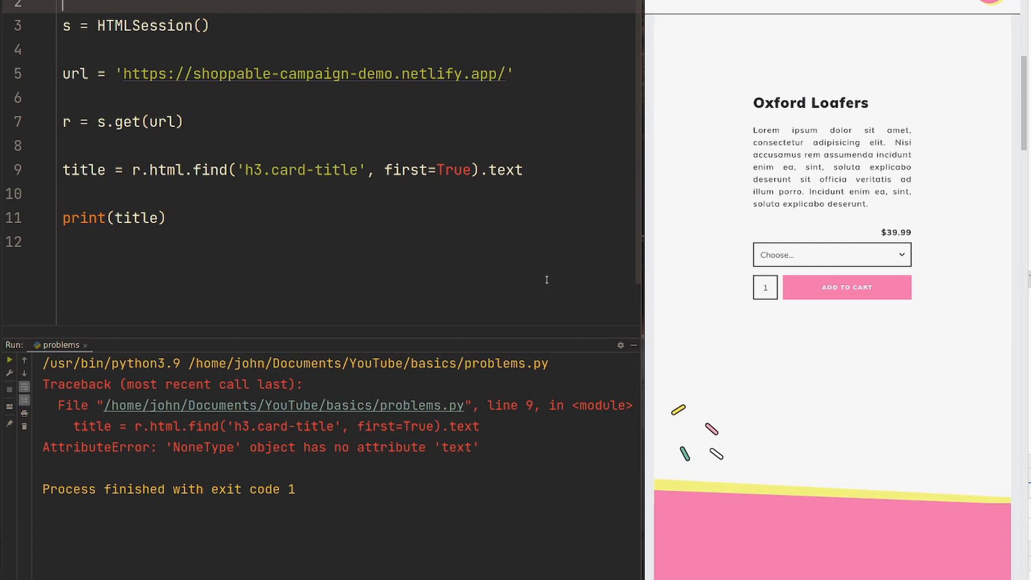